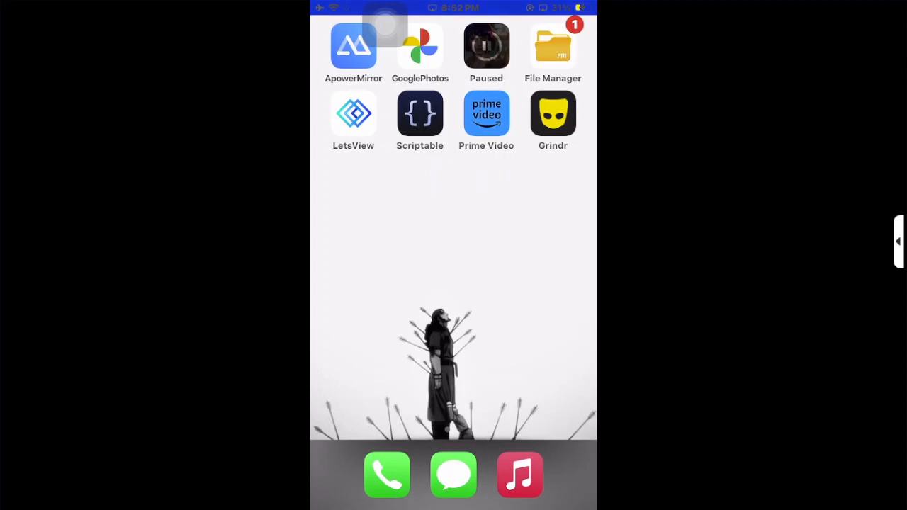
# Launch Grindr and land on the sign-in screen set to email login.
pyautogui.click(553, 113)
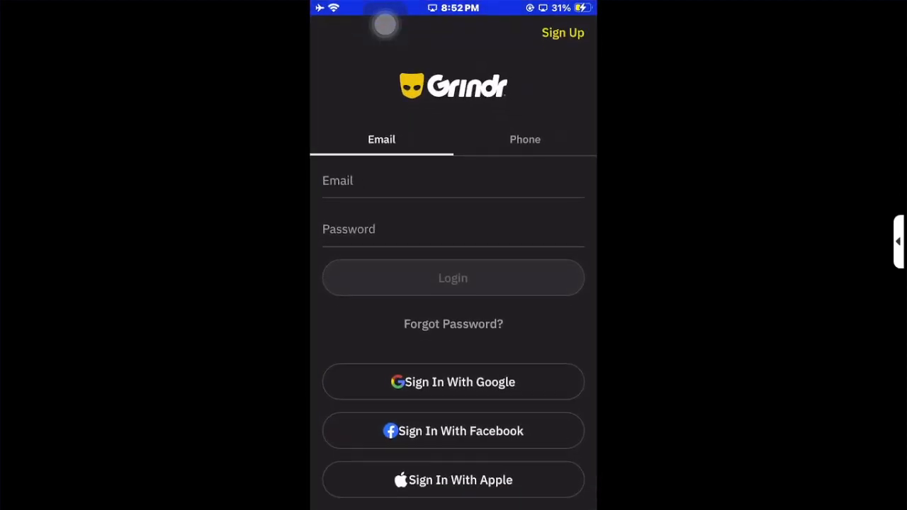
pyautogui.click(525, 139)
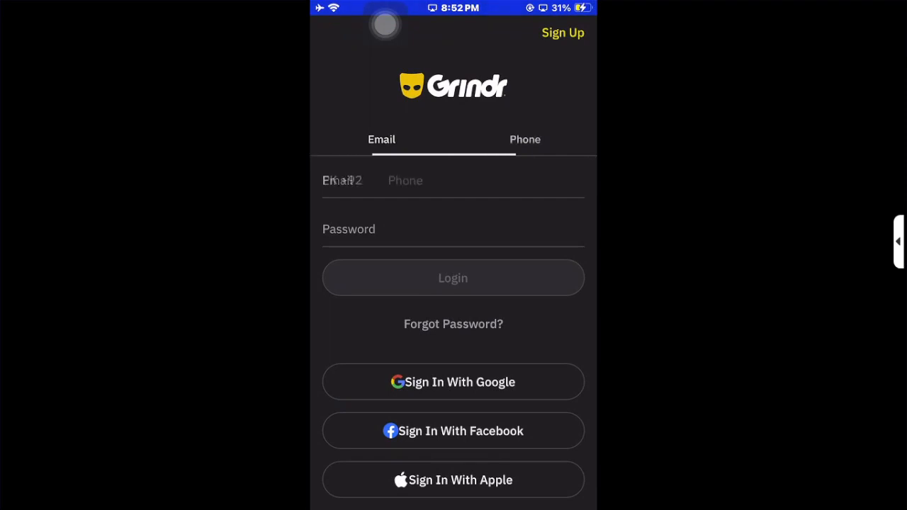
pyautogui.click(381, 139)
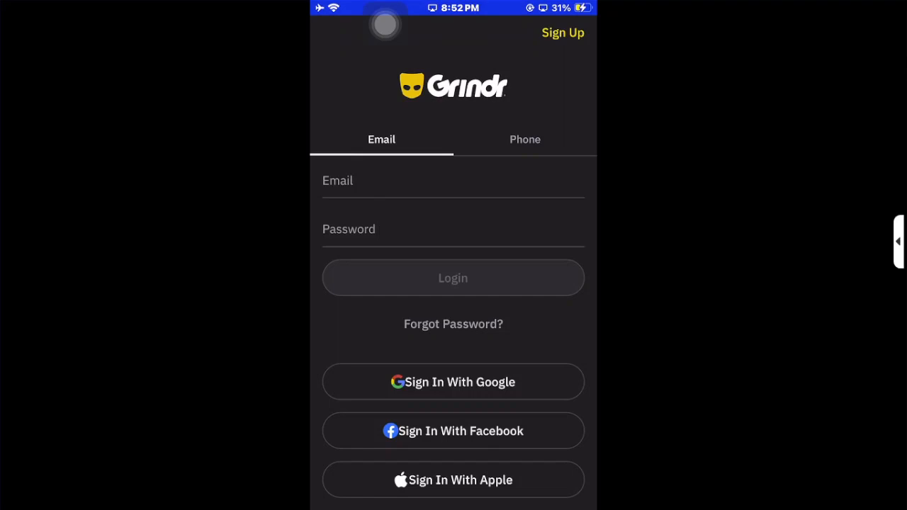
# Start Sign Up and bring up the Terms of Service.
pyautogui.click(563, 33)
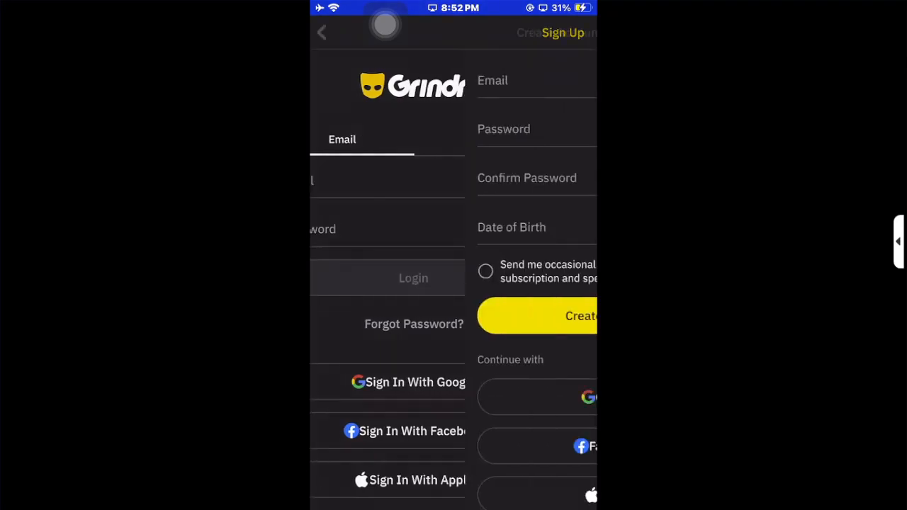
pyautogui.click(562, 33)
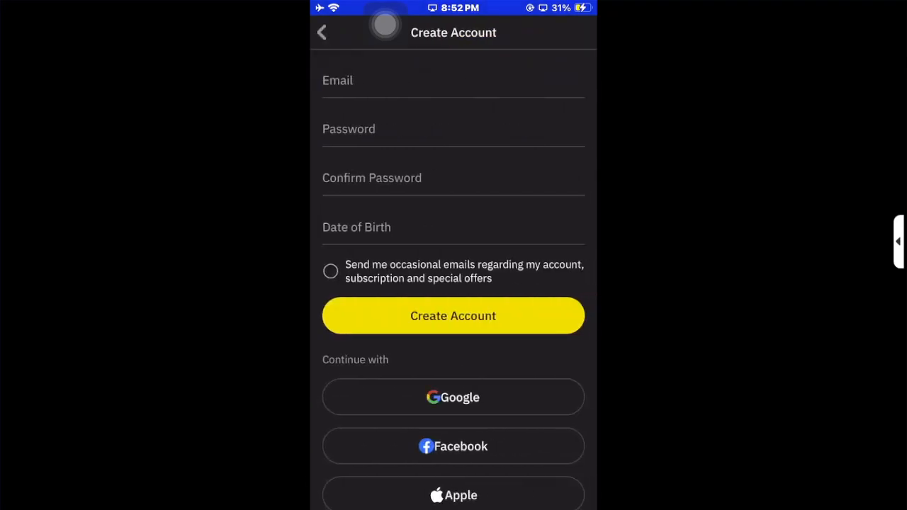
pyautogui.click(454, 315)
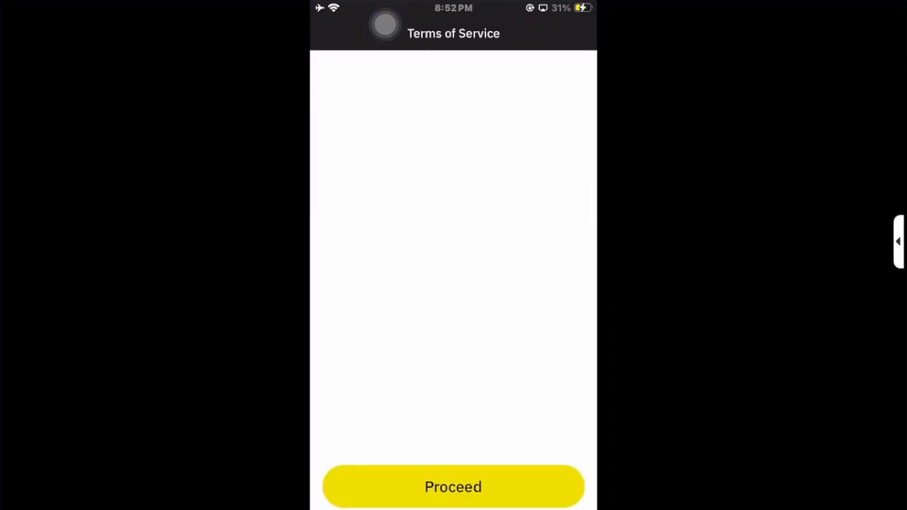
# Accept the Terms of Service and Privacy Policy to reach the empty Create Account form.
pyautogui.click(453, 487)
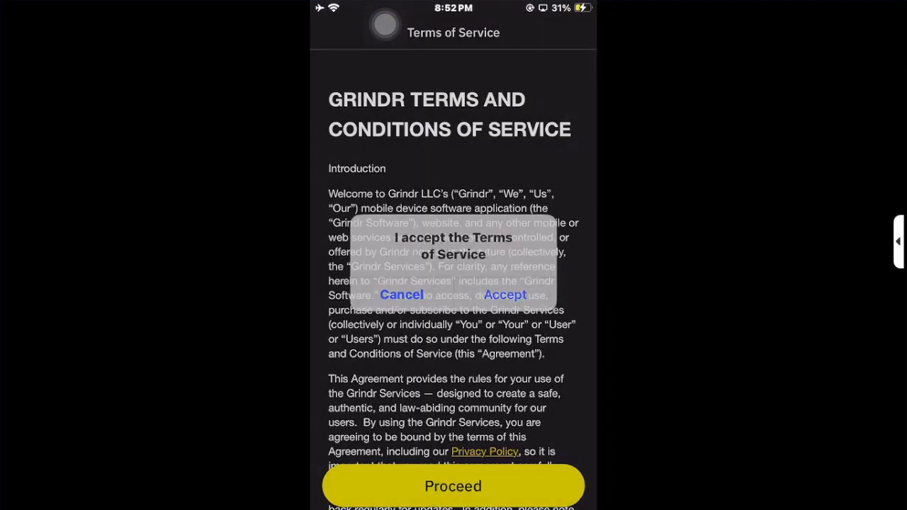
pyautogui.click(504, 293)
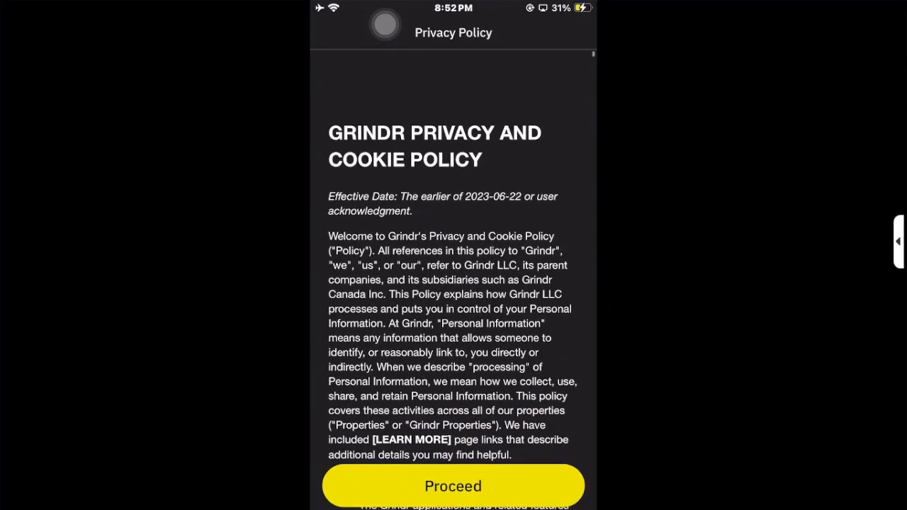
pyautogui.click(453, 486)
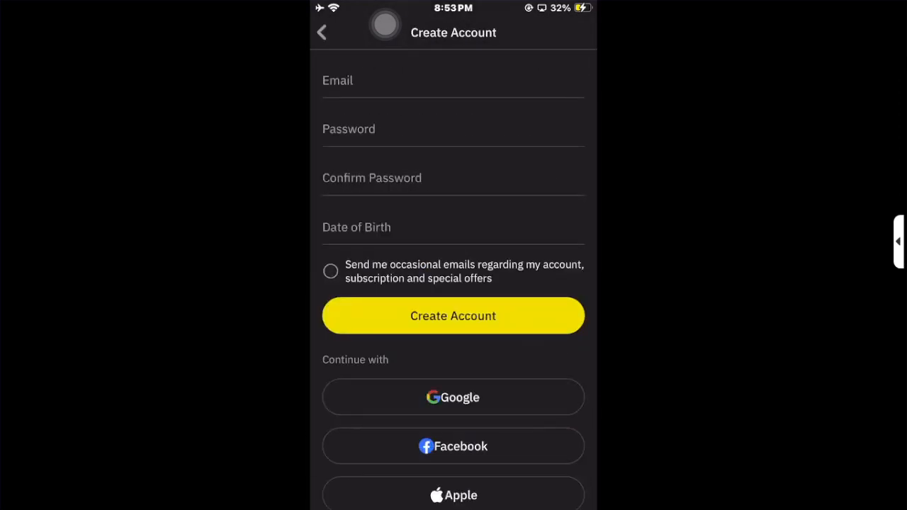
# Enter 30/12/2000 as the date of birth and confirm it with Next.
pyautogui.click(453, 227)
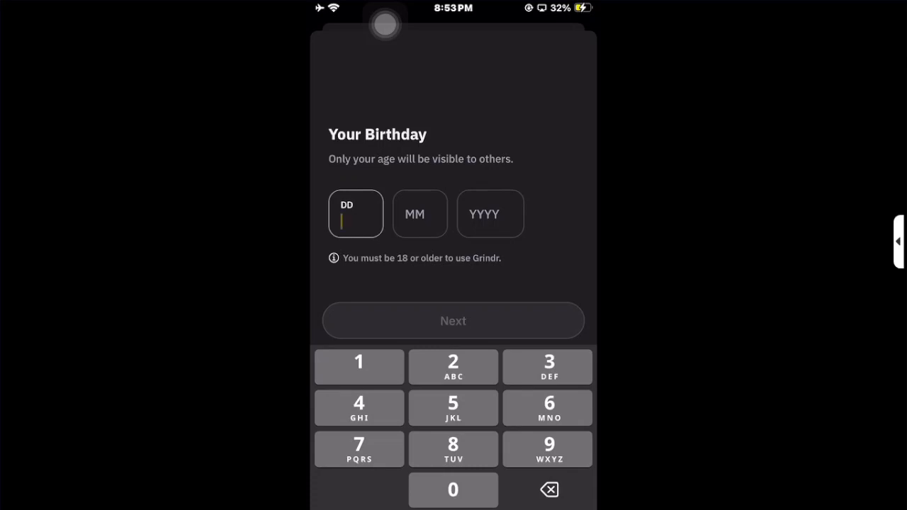
pyautogui.click(355, 213)
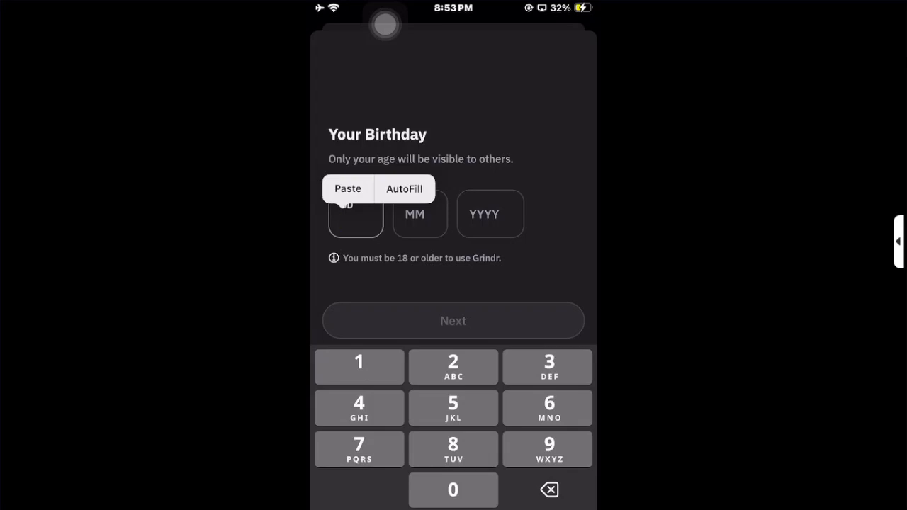
pyautogui.click(354, 214)
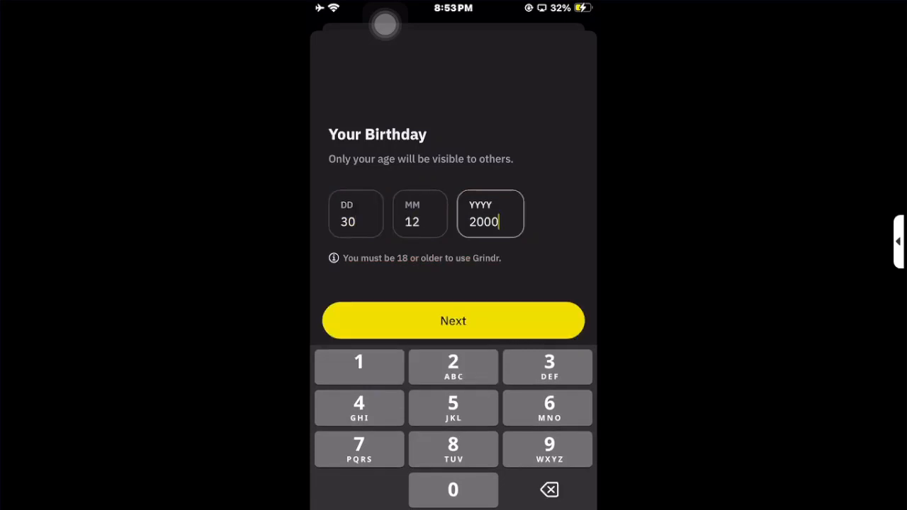
pyautogui.click(453, 320)
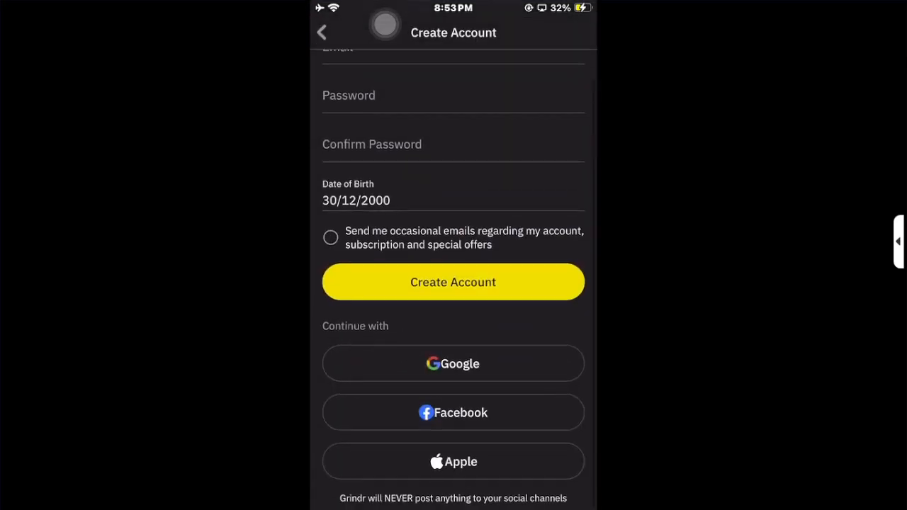